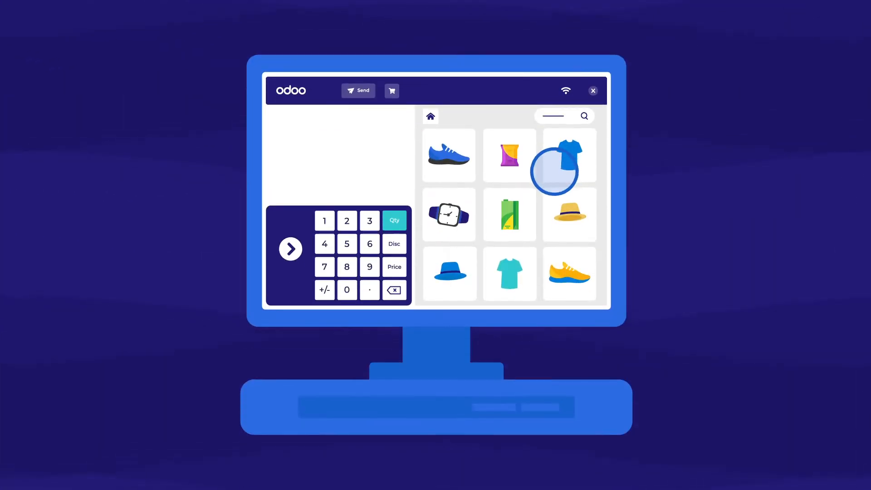
# Add the blue T-shirt to the order and open the Quotation History list.
pyautogui.click(568, 272)
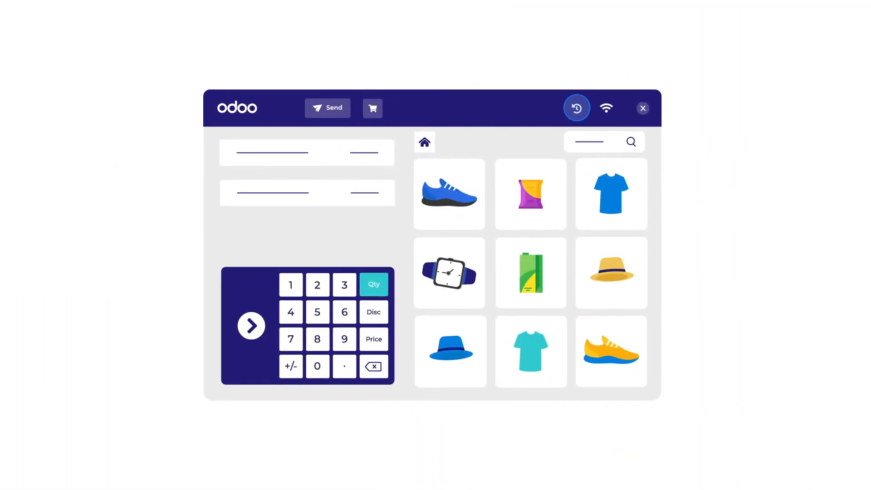
pyautogui.click(576, 108)
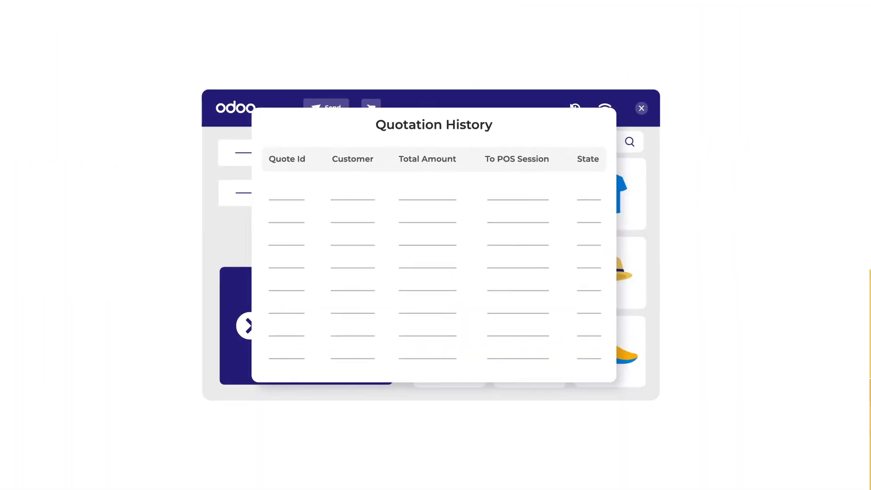